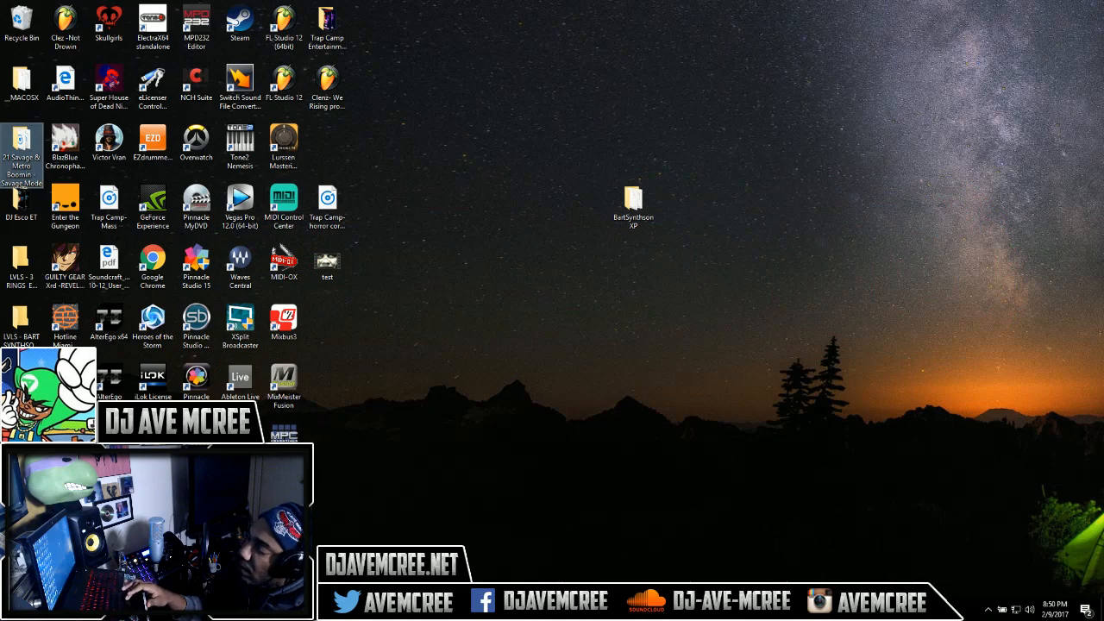
mouse_move(612, 361)
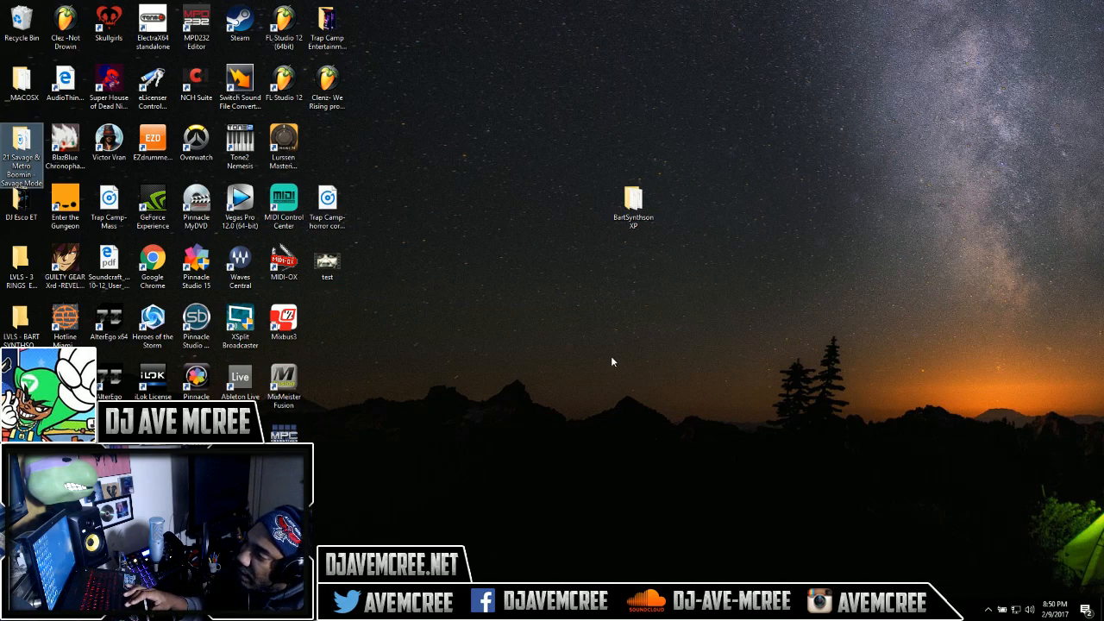
Step: Look inside the BartSynthson XP folder, then close the open folder windows
left_click(633, 199)
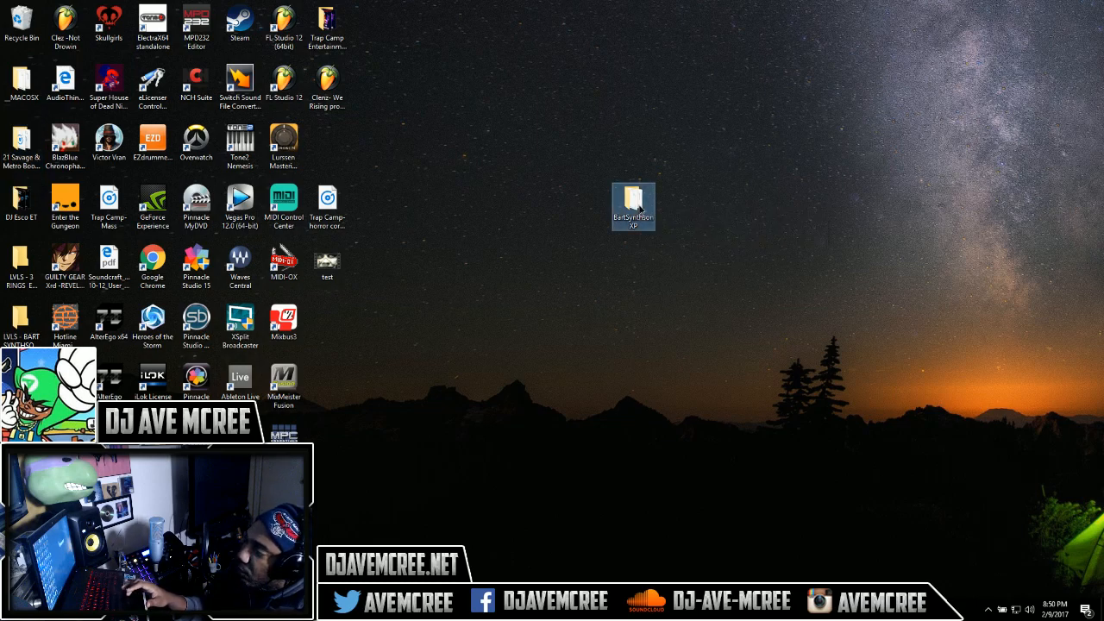
double_click(632, 205)
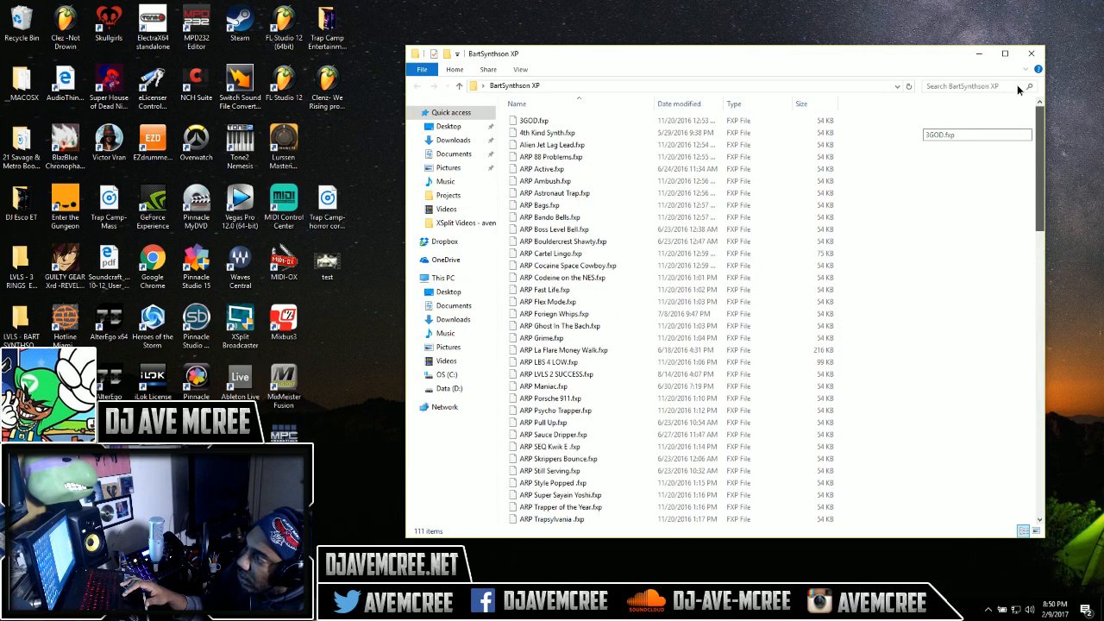
left_click(1030, 53)
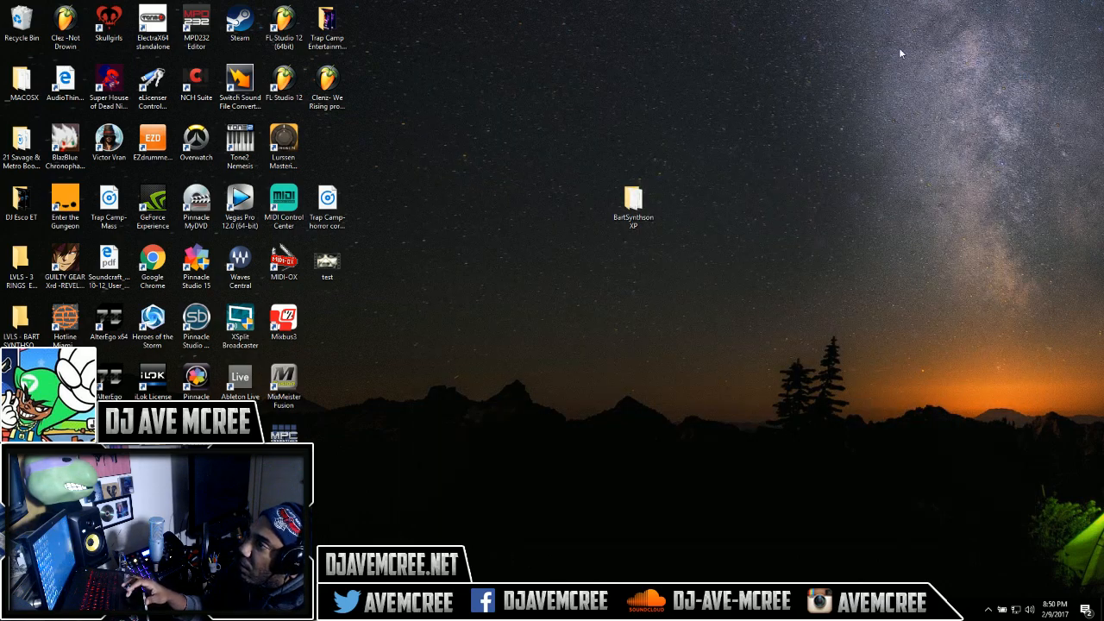
mouse_move(613, 207)
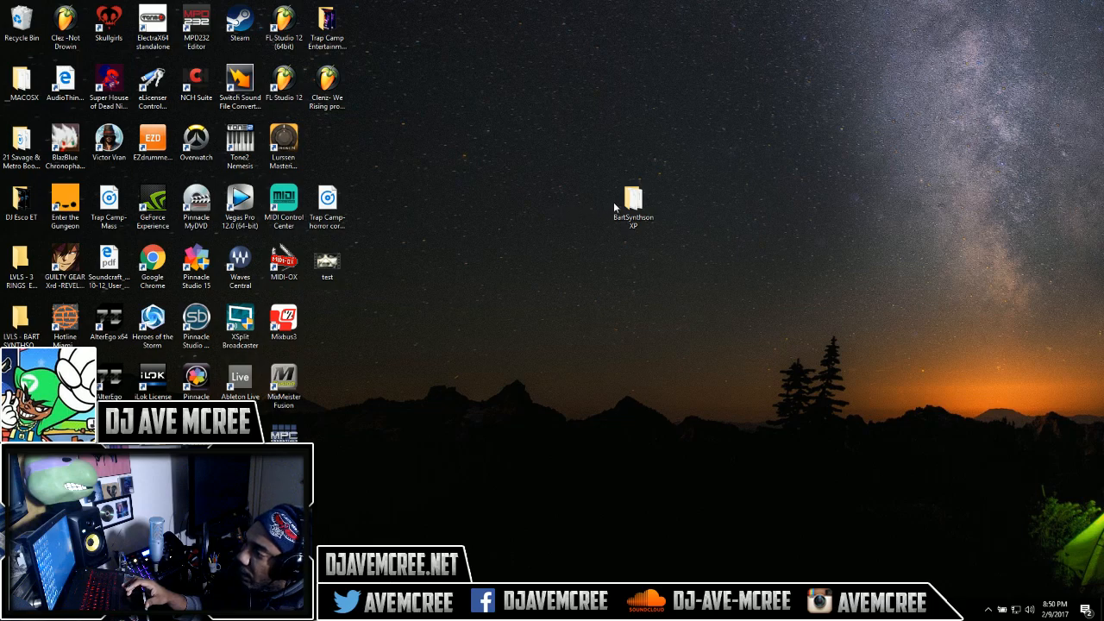
mouse_move(500, 335)
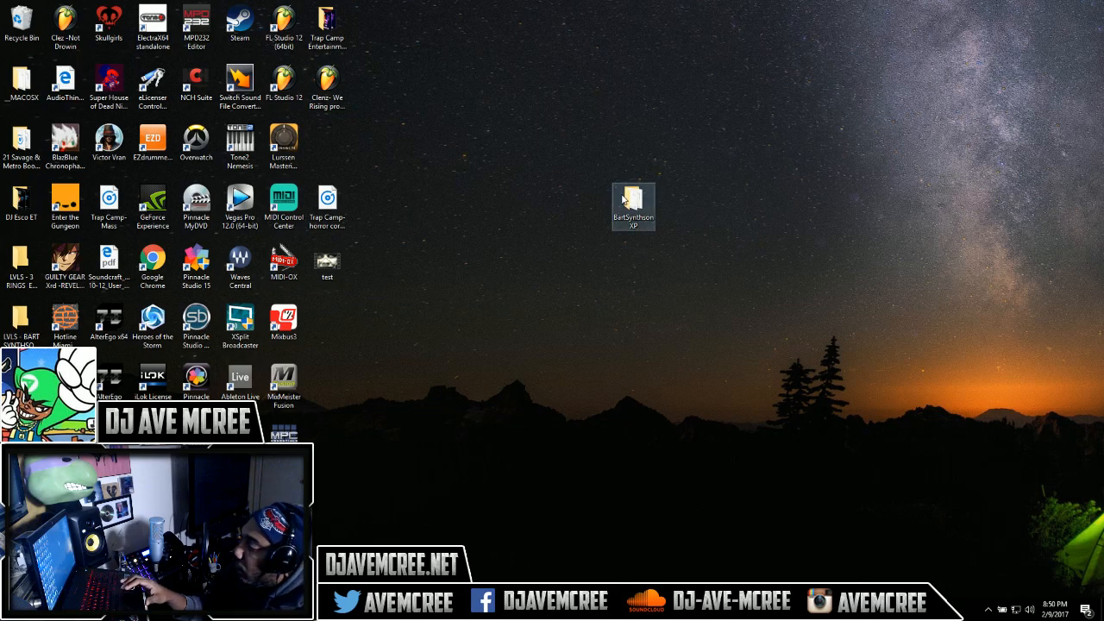
double_click(632, 205)
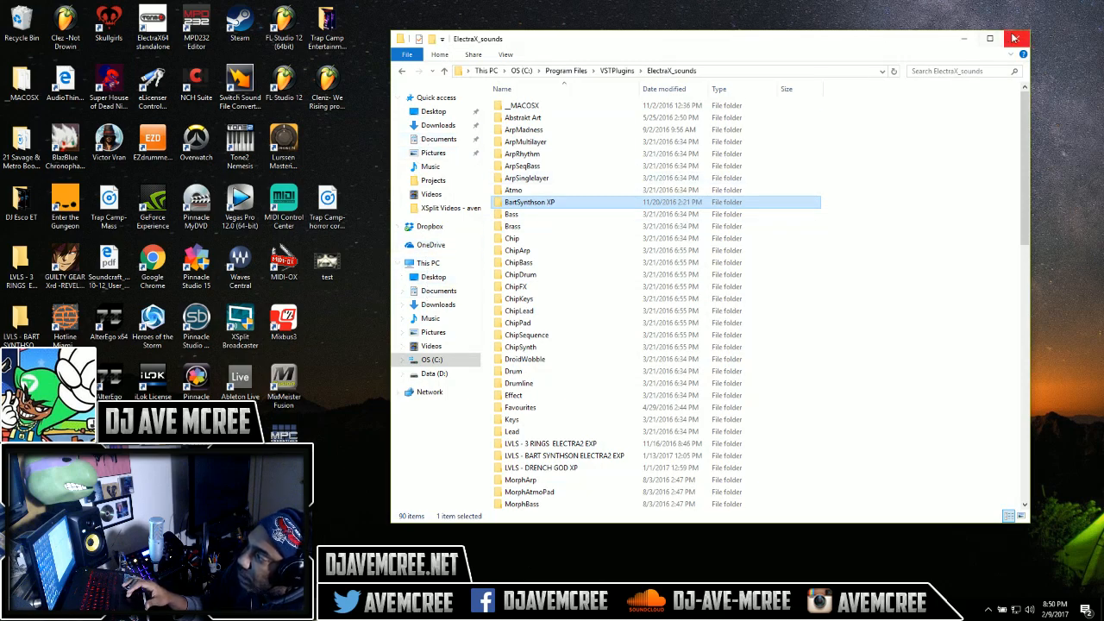
left_click(1016, 38)
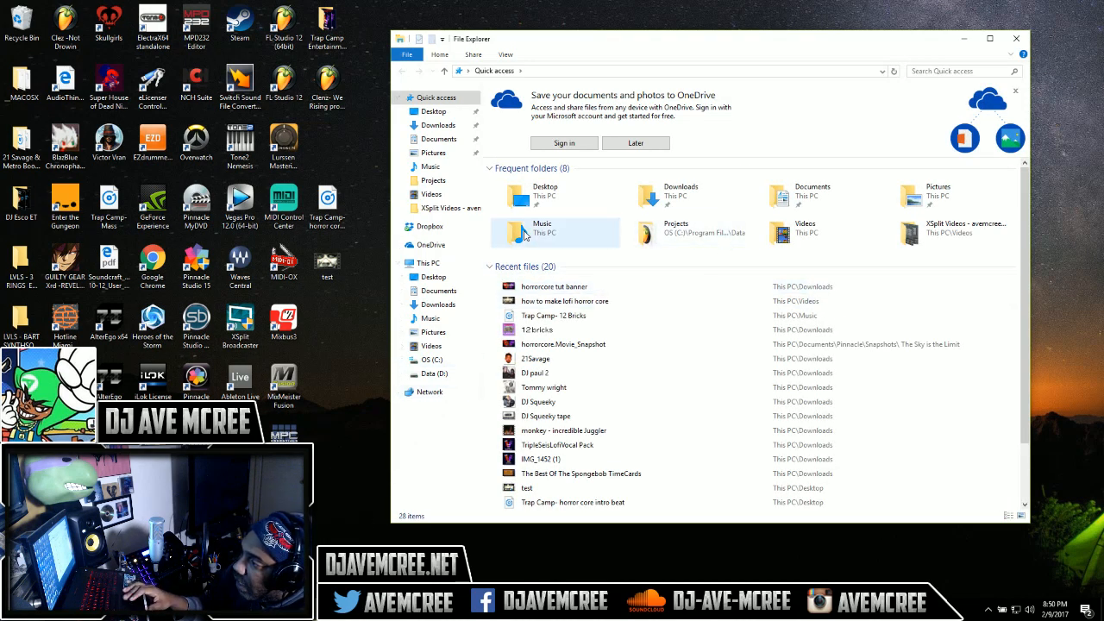
Step: Browse from This PC through OS (C:) into Program Files, scrolling to VSTPlugins
left_click(409, 263)
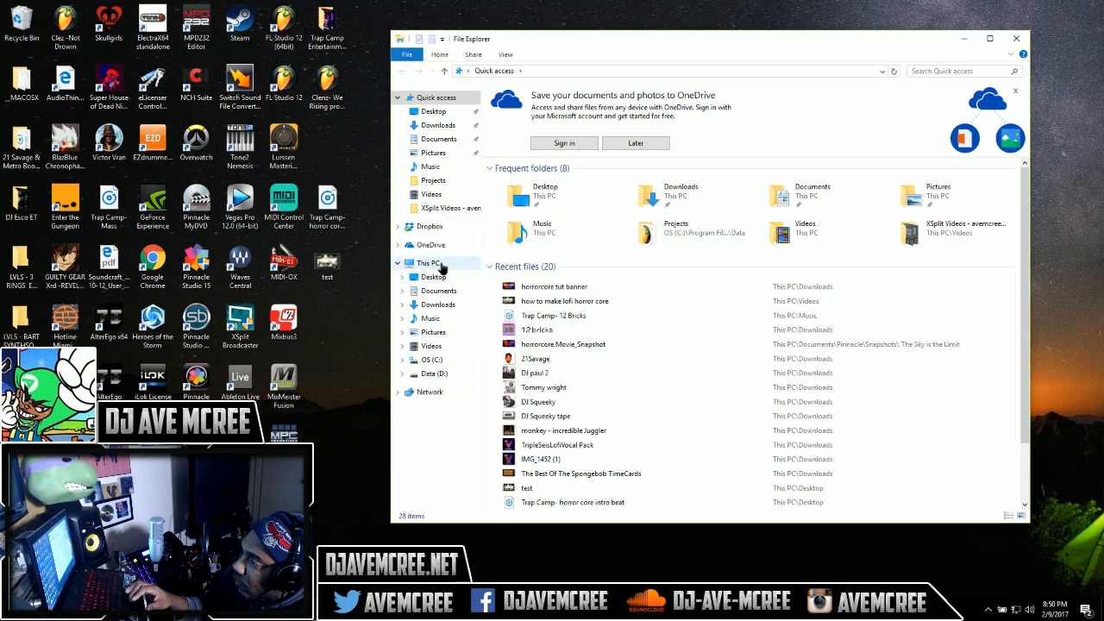
left_click(428, 262)
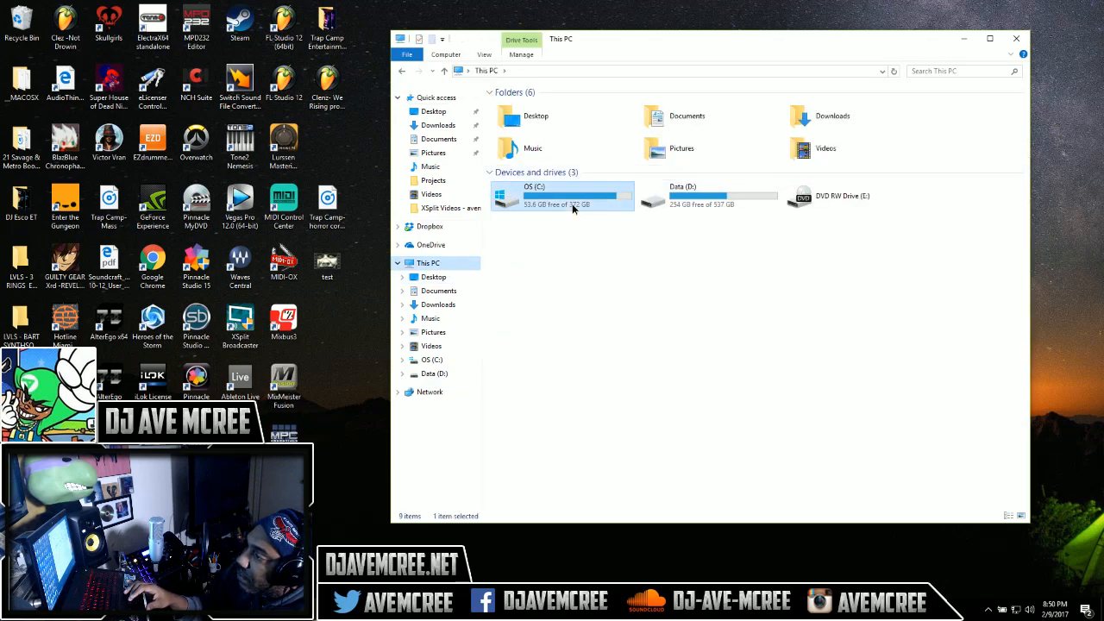
double_click(535, 195)
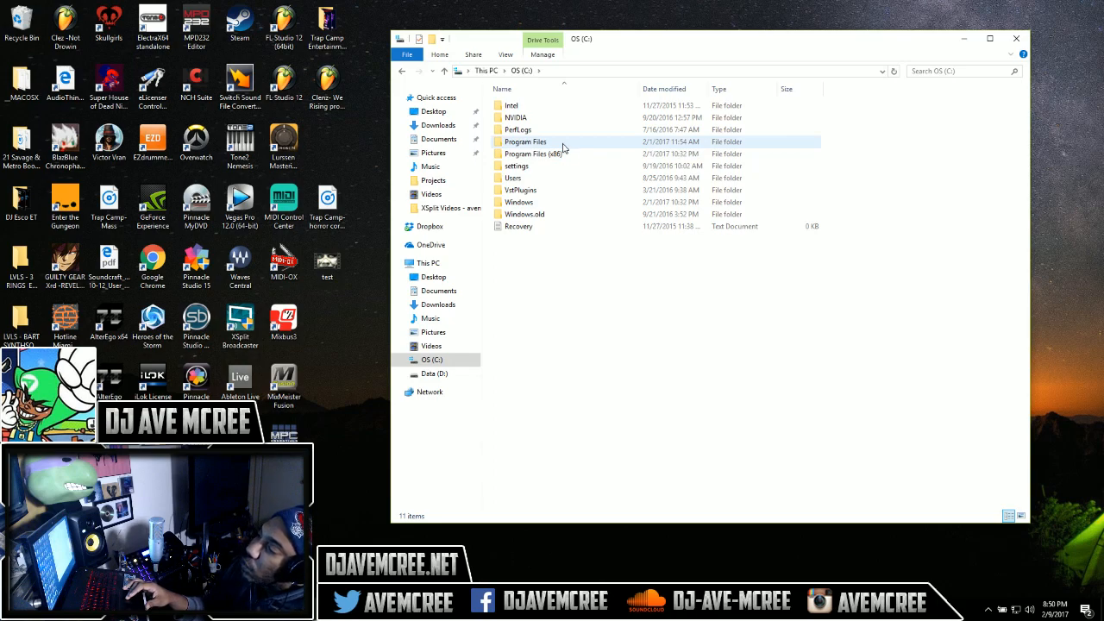
double_click(525, 141)
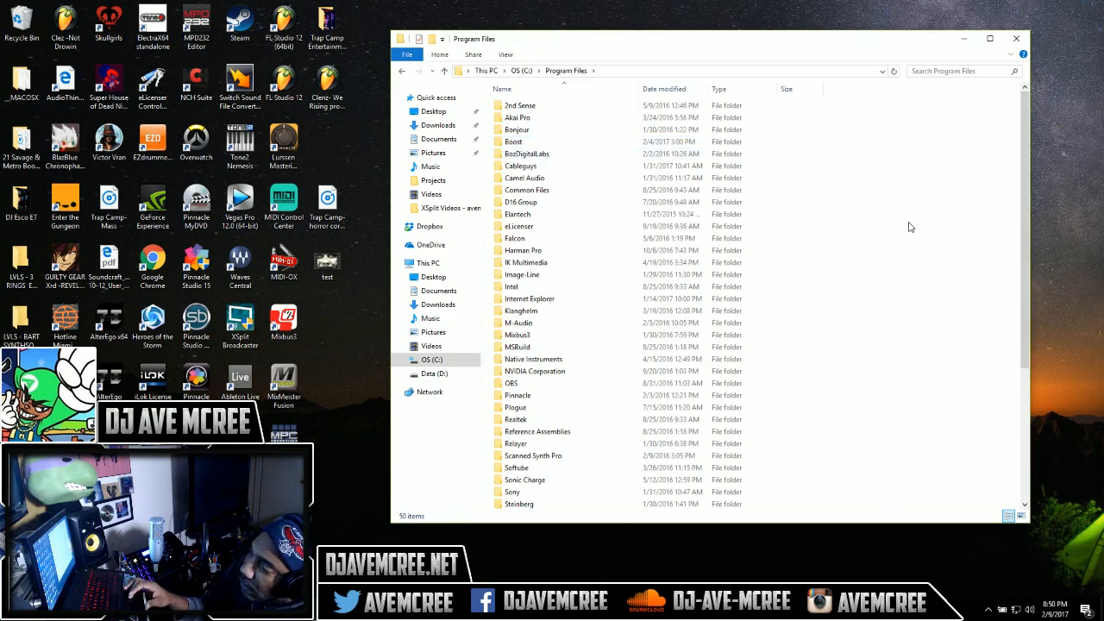
scroll("down", 3)
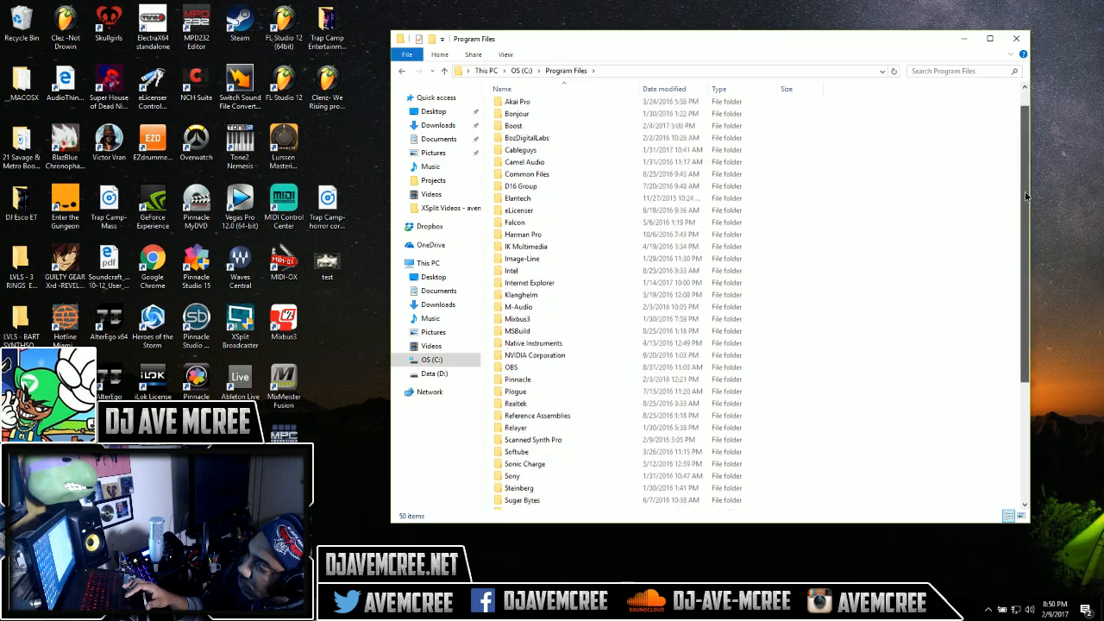
scroll("down", 3)
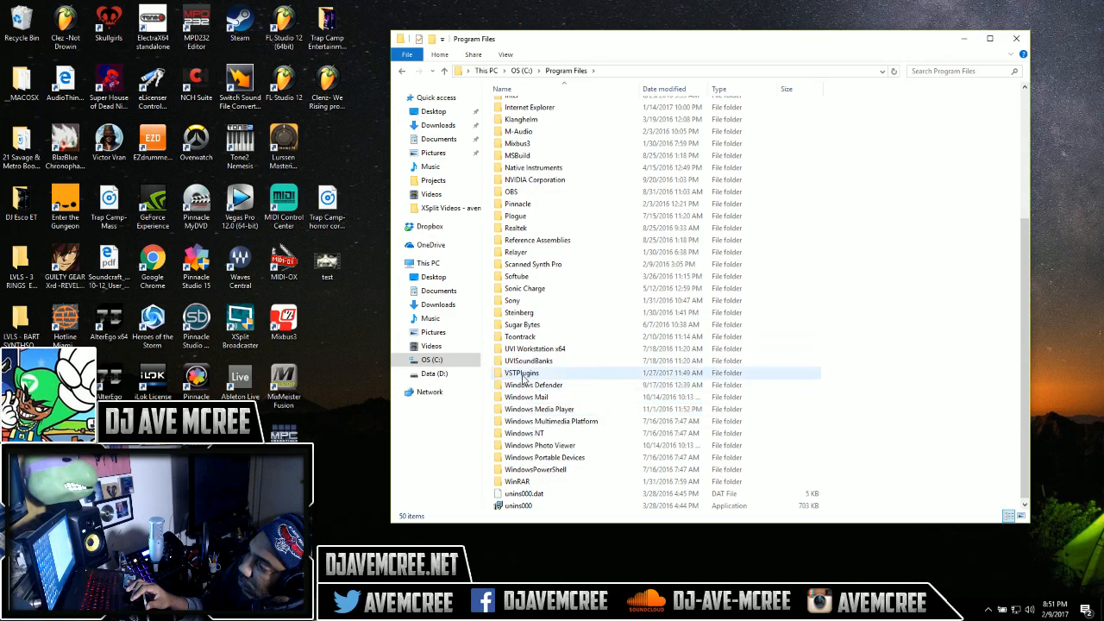
Step: Open VSTPlugins\ElectraX_sounds and move the window to reveal the desktop BartSynthson XP folder
double_click(522, 372)
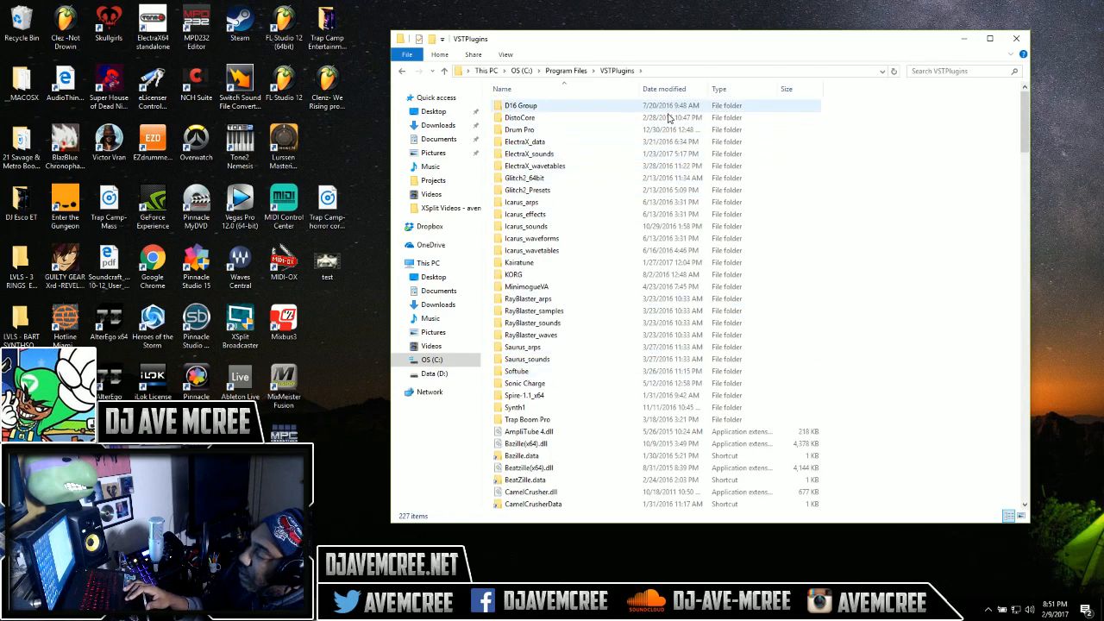
left_click(528, 153)
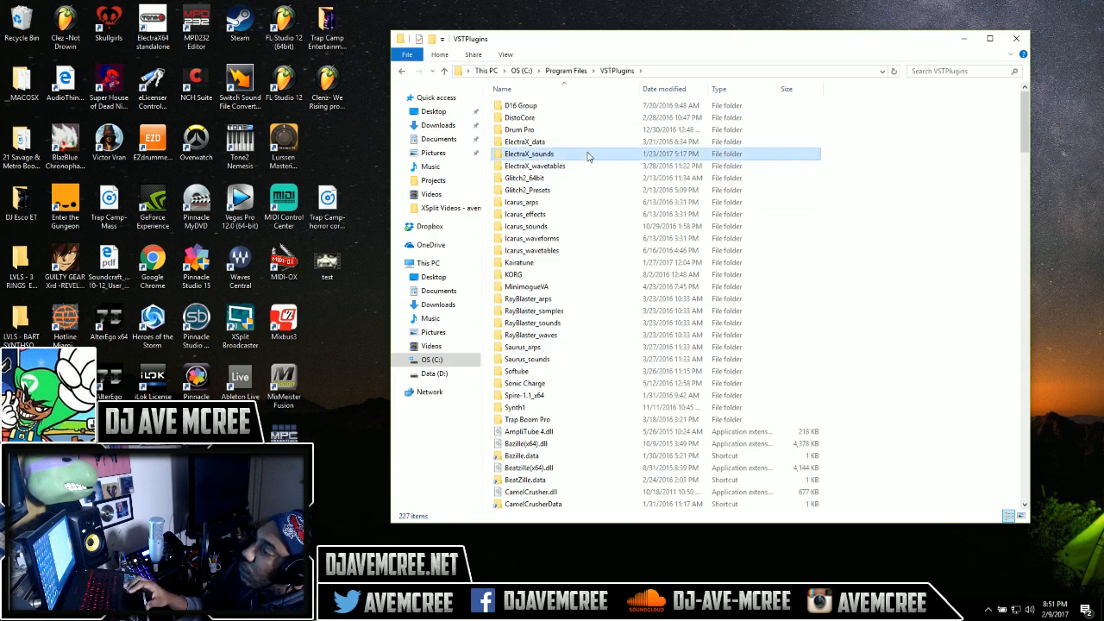
double_click(528, 153)
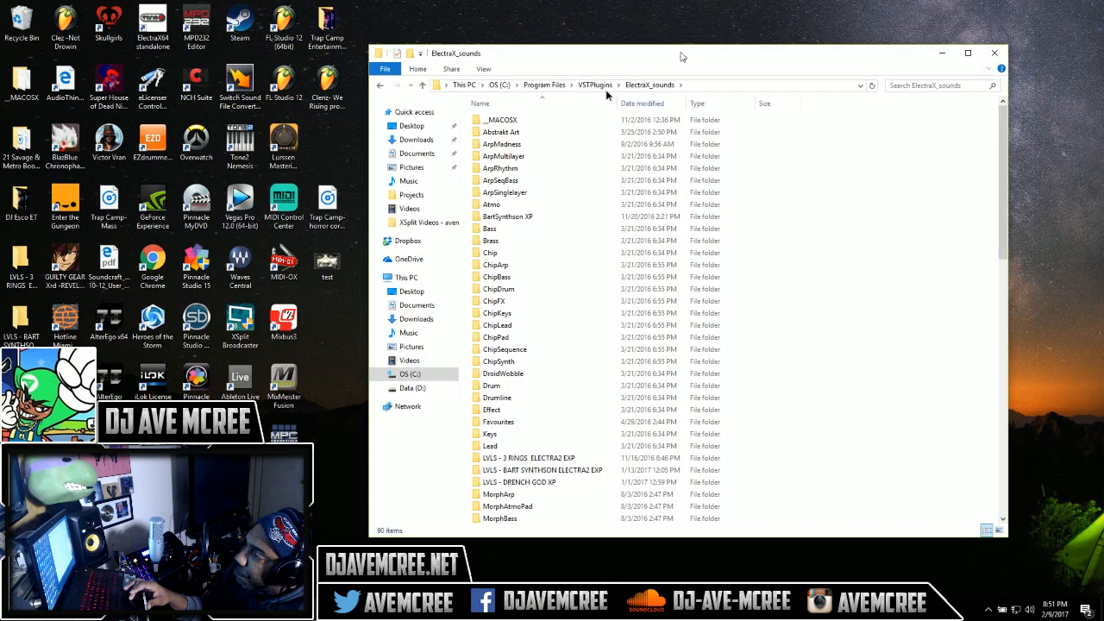
left_click_drag(681, 53, 847, 186)
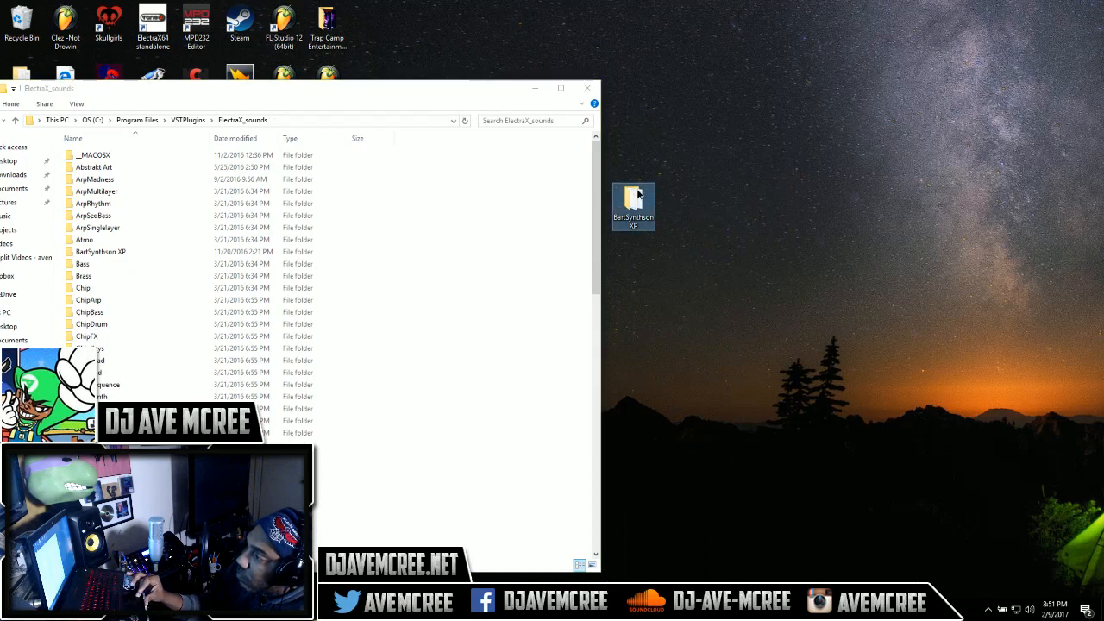
Step: Paste BartSynthson XP into ElectraX_sounds, replacing the 111 matching files, then close the window
right_click(633, 205)
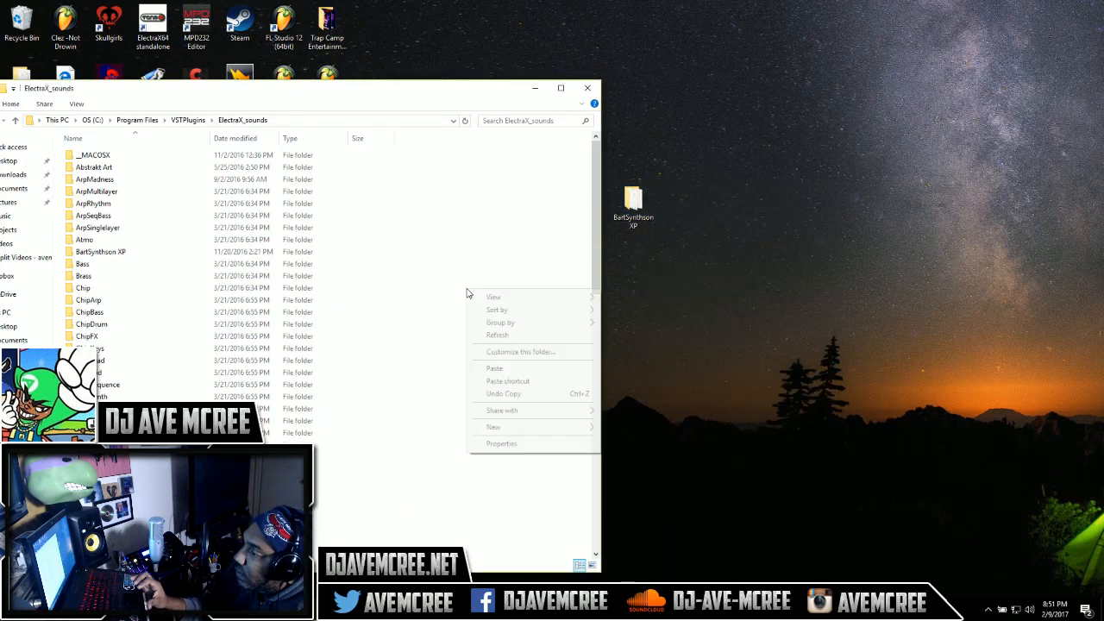
left_click(496, 372)
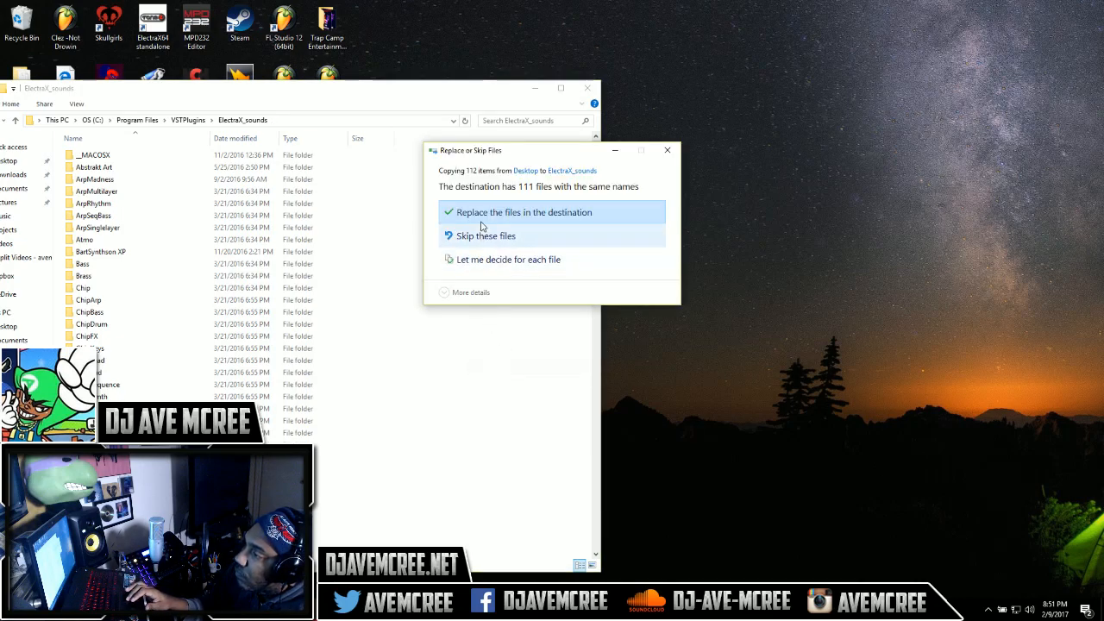
left_click(523, 212)
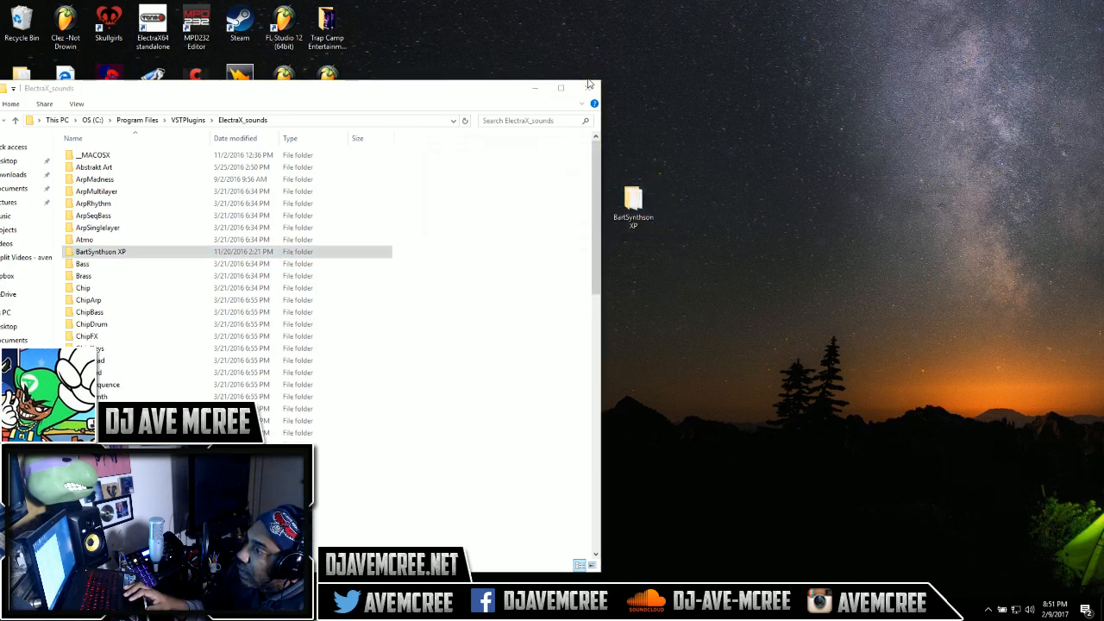
left_click(559, 88)
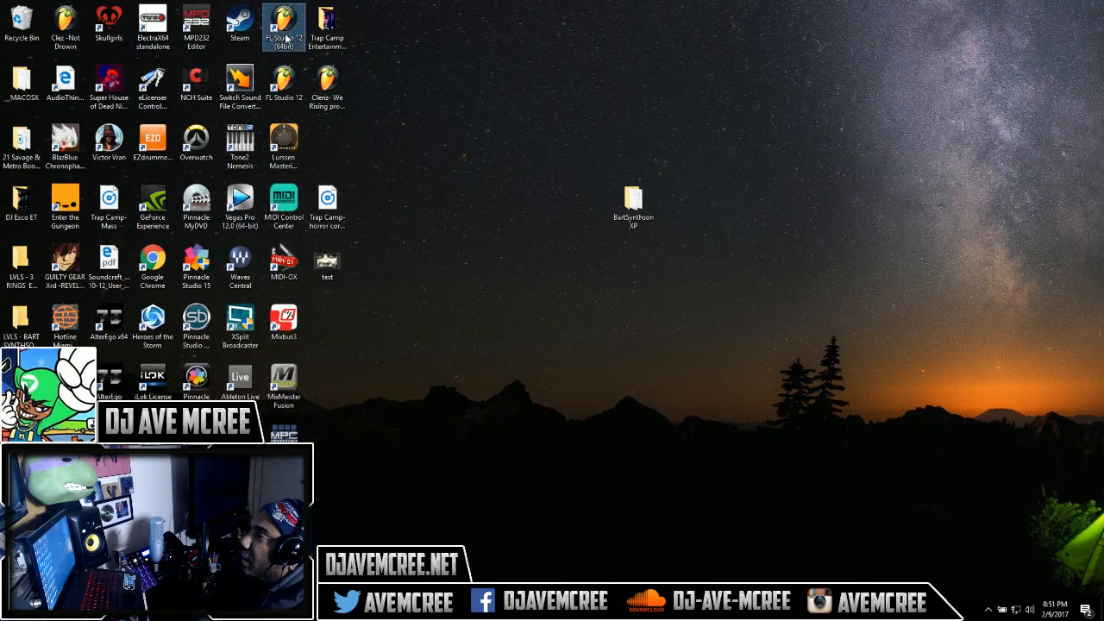
Step: Launch FL Studio 12 (64bit) and show the Insert list from the Kick channel's context menu
double_click(283, 27)
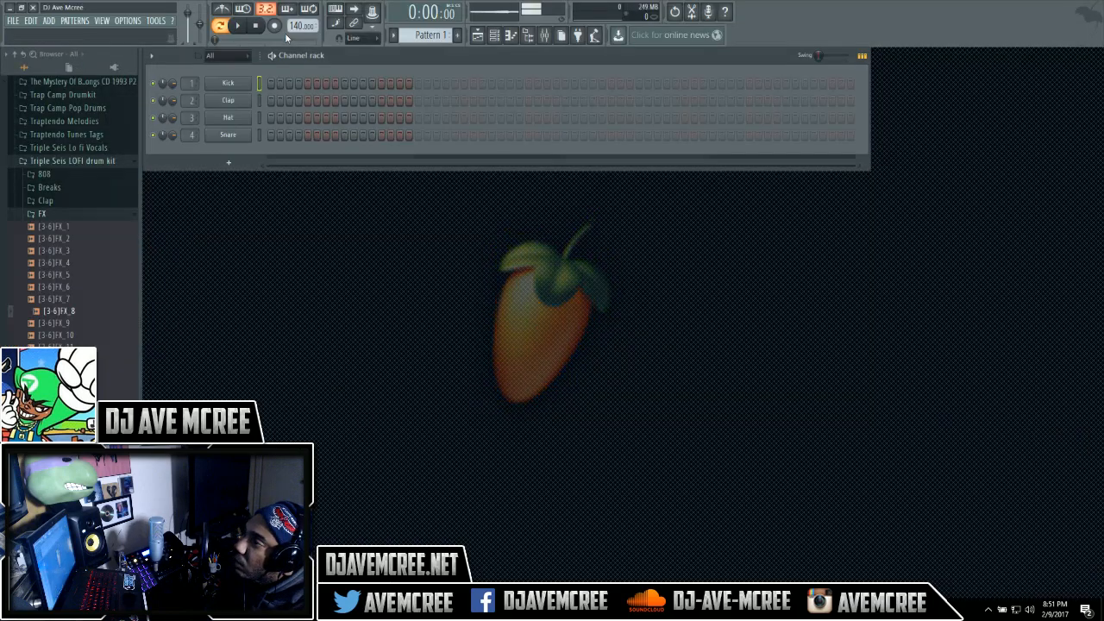
left_click(227, 83)
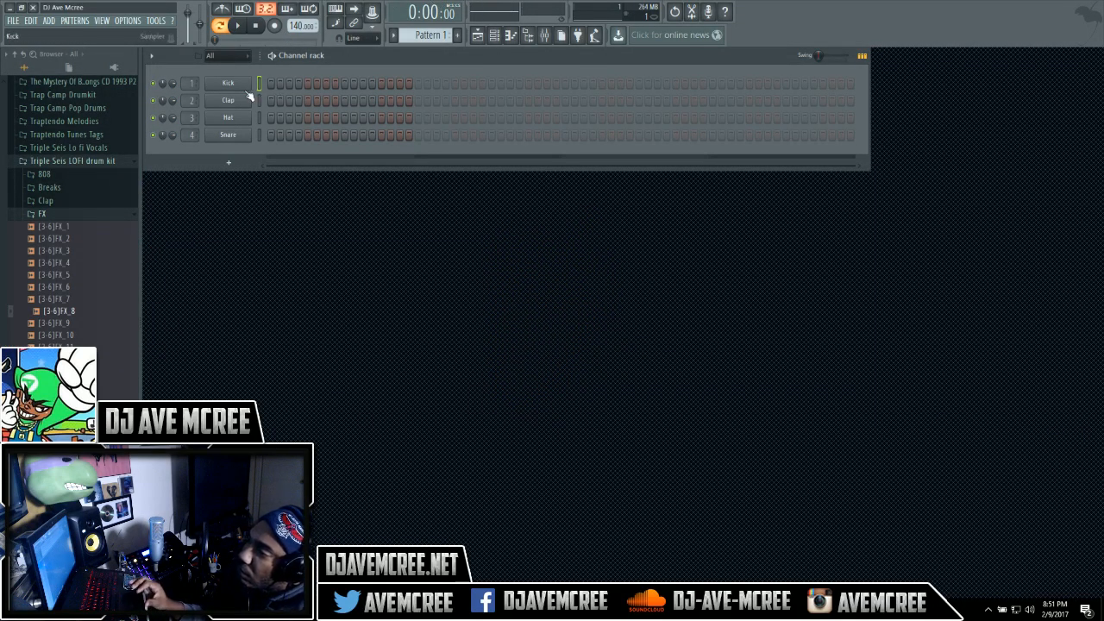
right_click(227, 83)
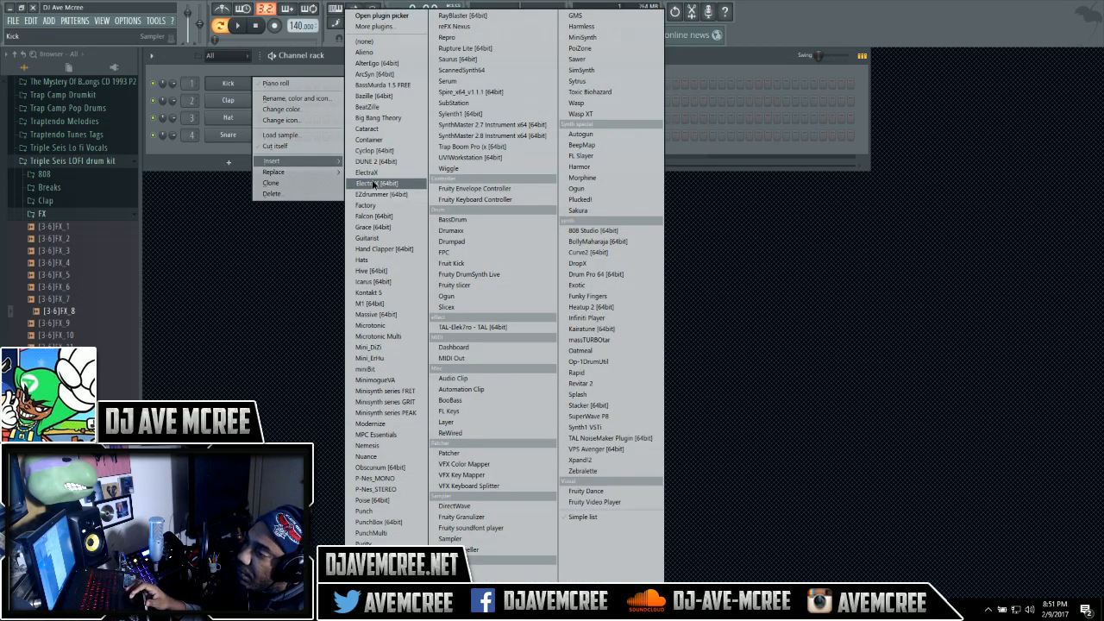
Step: Insert ElectraX [64bit] as a channel and choose the BartSynthson XP bank, loading 3GOD
left_click(371, 183)
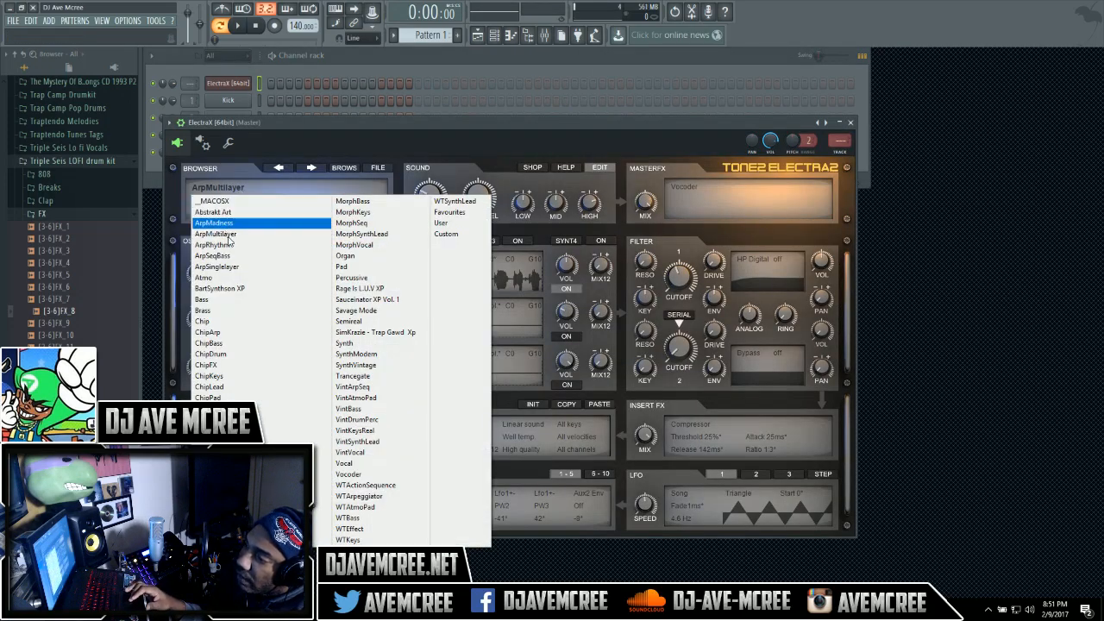
left_click(219, 288)
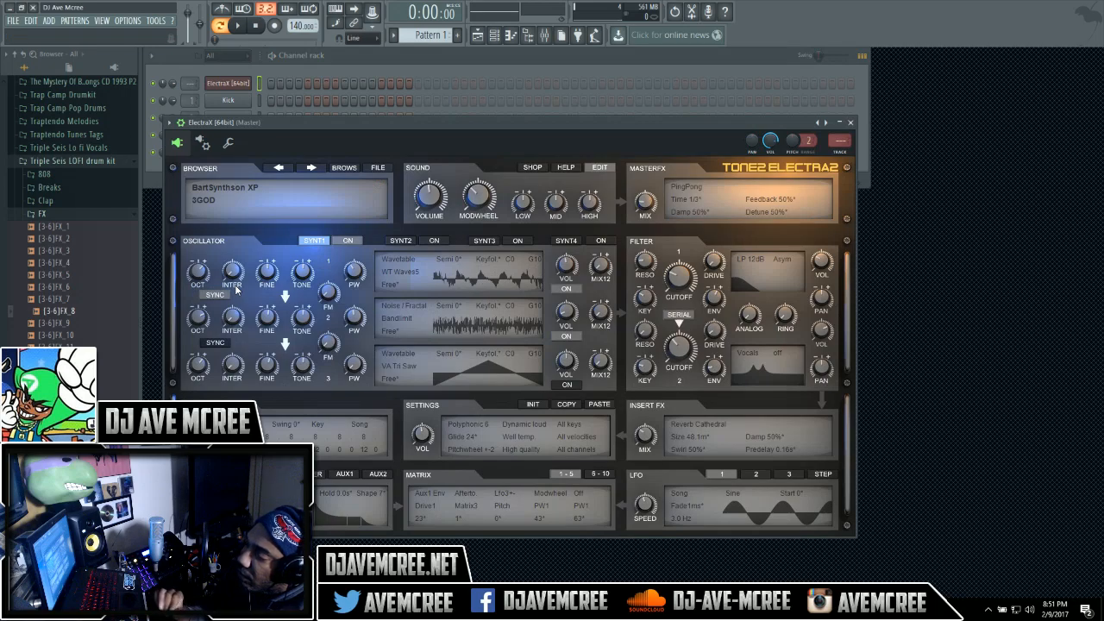